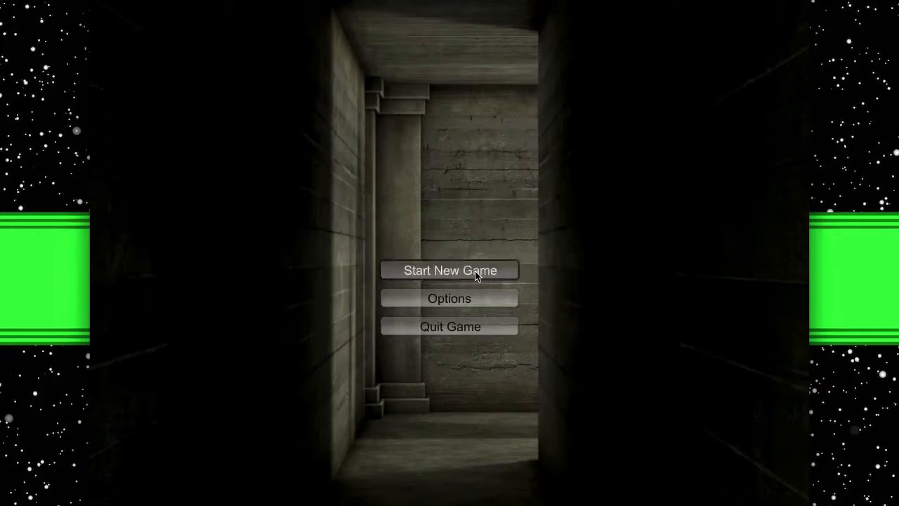
Start a new game from the main menu, bringing up the introduction note
left_click(450, 269)
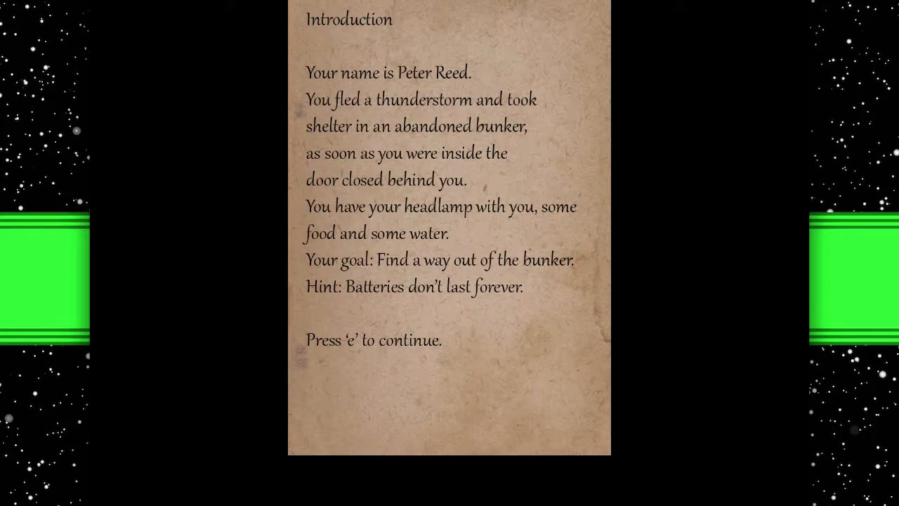
Advance through the introduction and controls pages into the bunker
key("e")
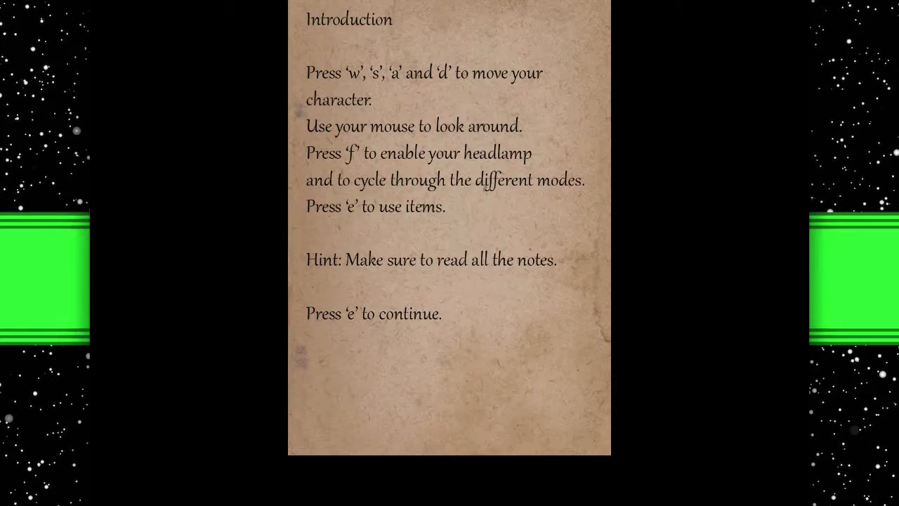
key("e")
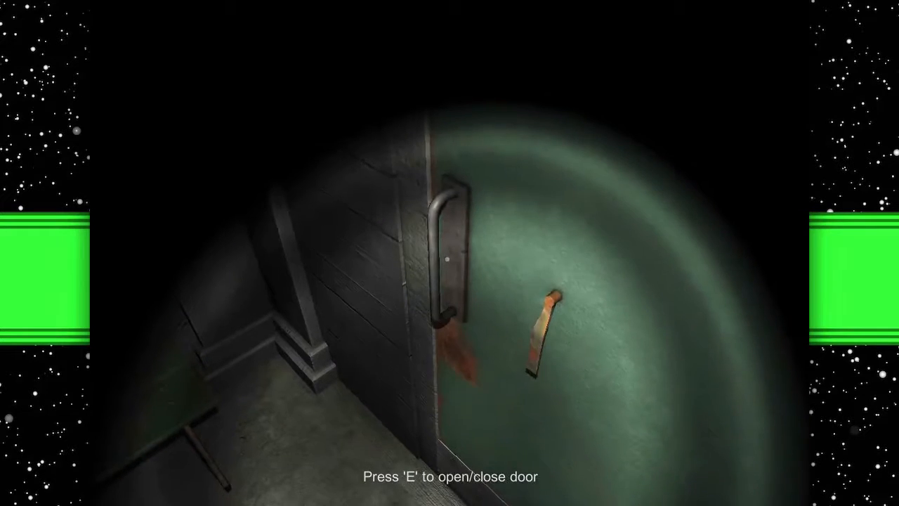
Turn the locking handle, open the green metal door and step through toward the wall note
key("e")
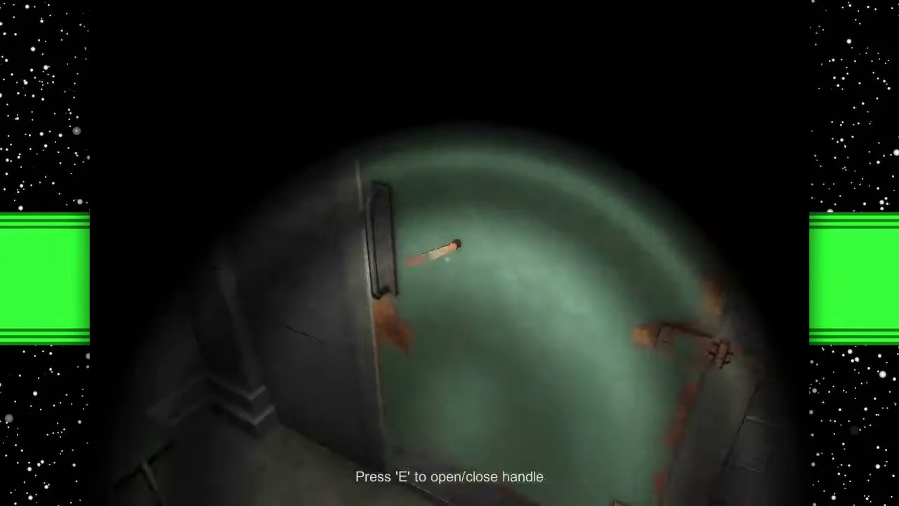
key("e")
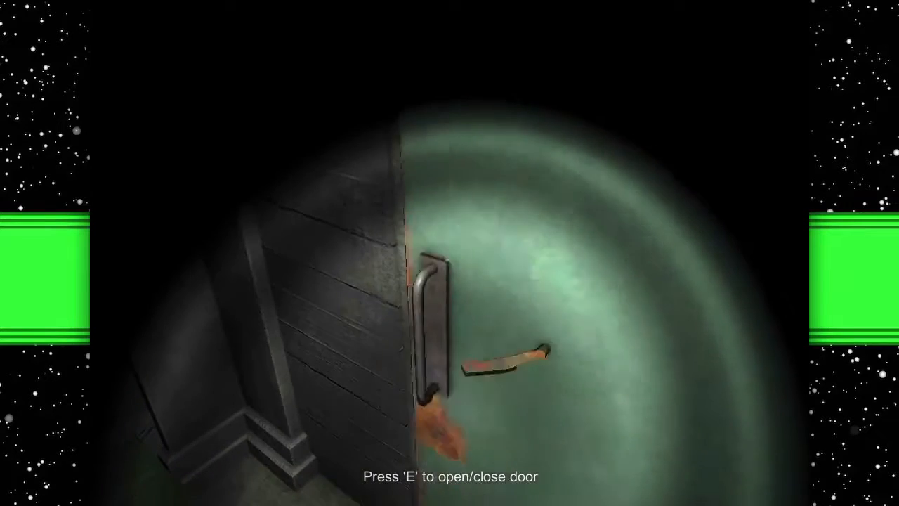
key("e")
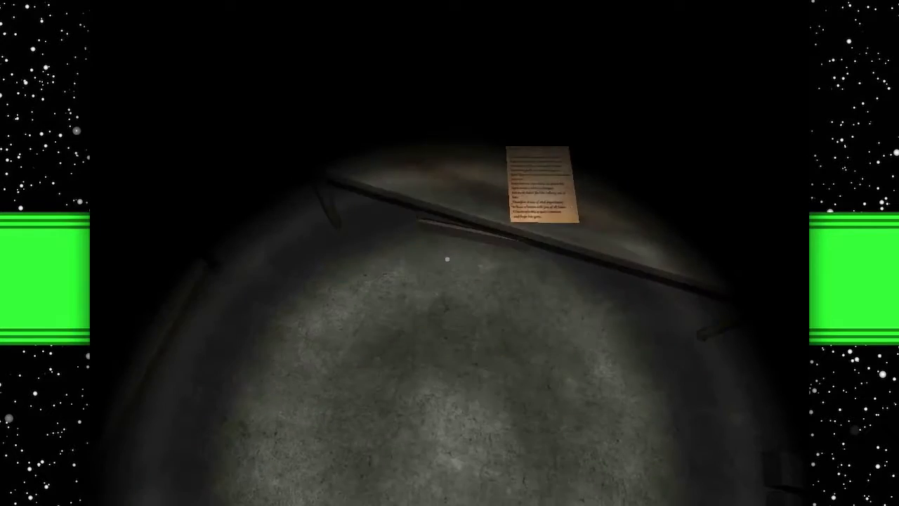
Read the paper note pinned high on the wall
left_click(539, 185)
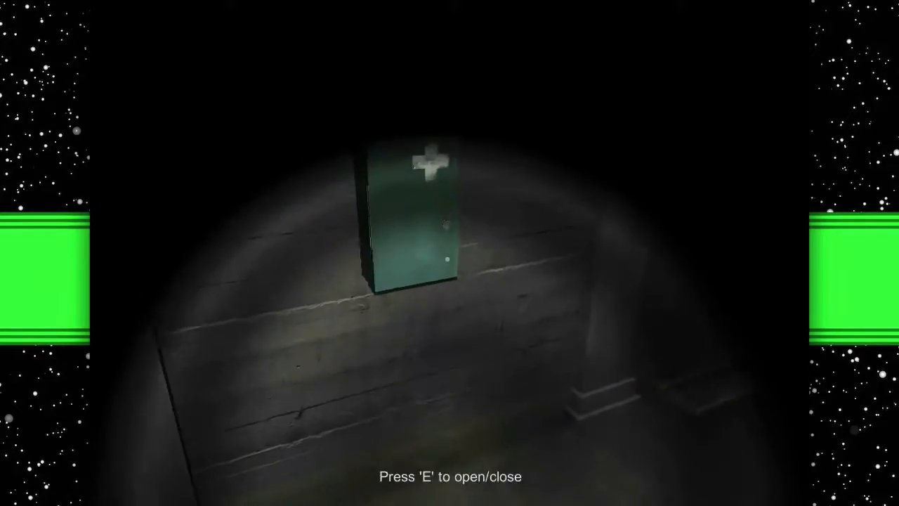
Search the first-aid cabinet, then open the next rusty green door
key("e")
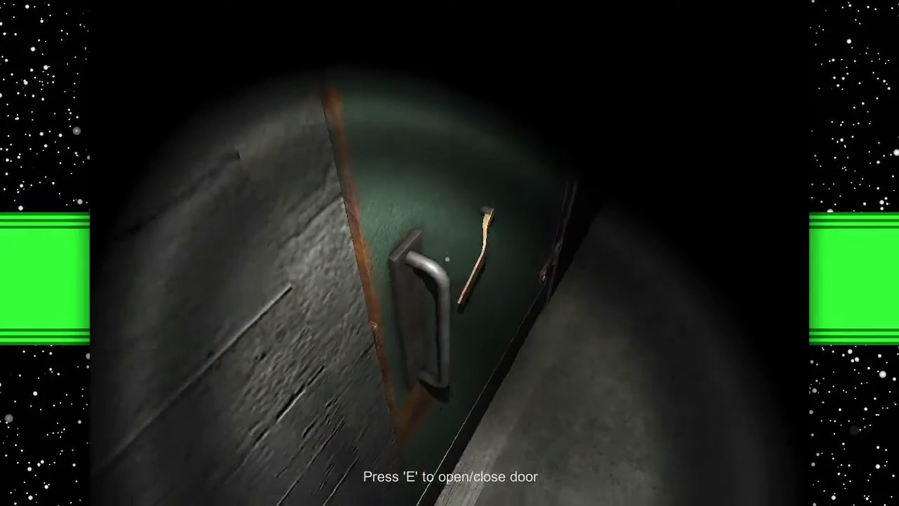
key("e")
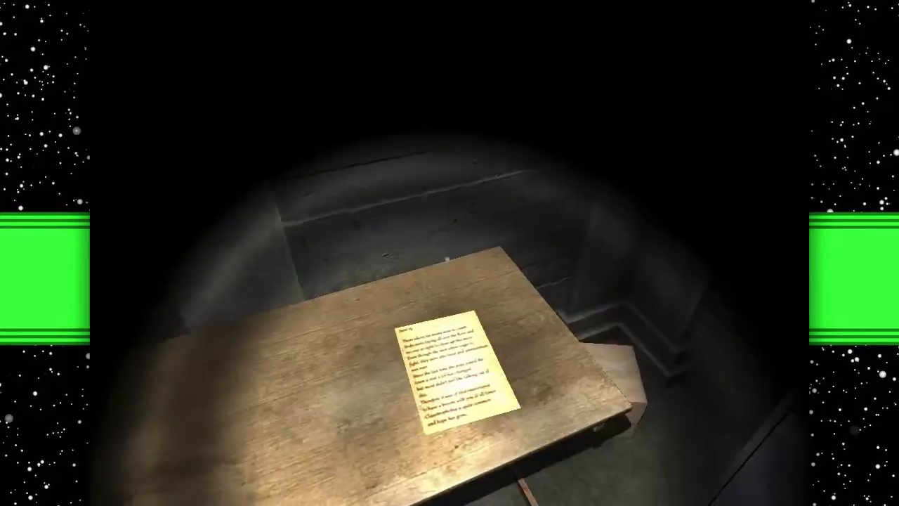
Pick up and read the diary note lying on the wooden table
left_click(452, 365)
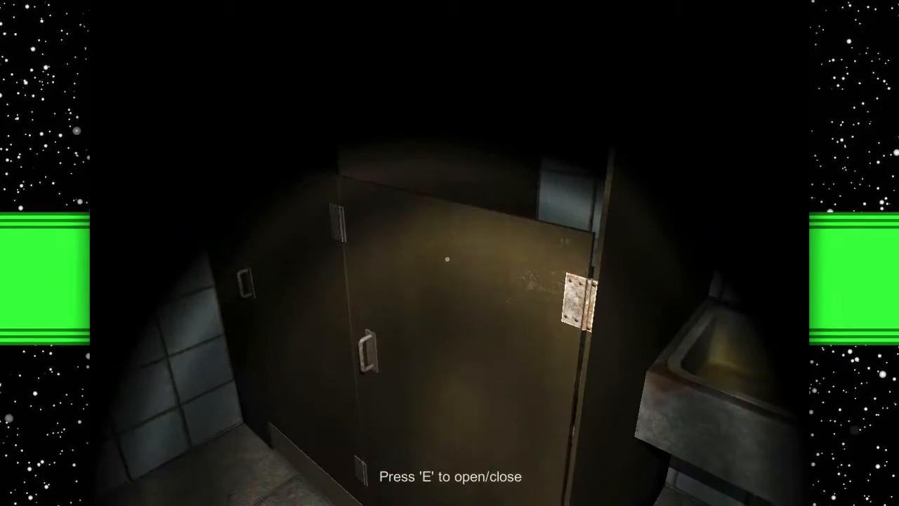
Swing open the washroom stall door to search the stall
key("e")
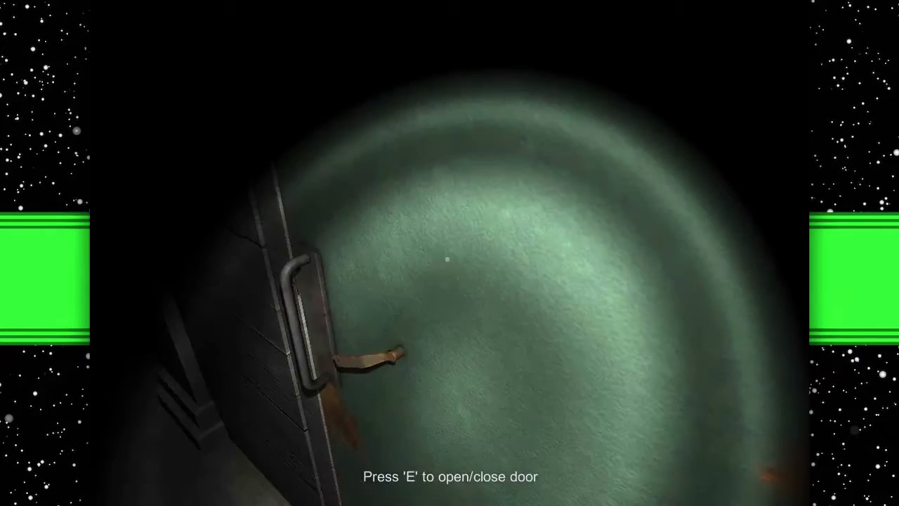
Enter the bunk-bed dormitory through the metal door and open the tall locker beside the bunk
key("e")
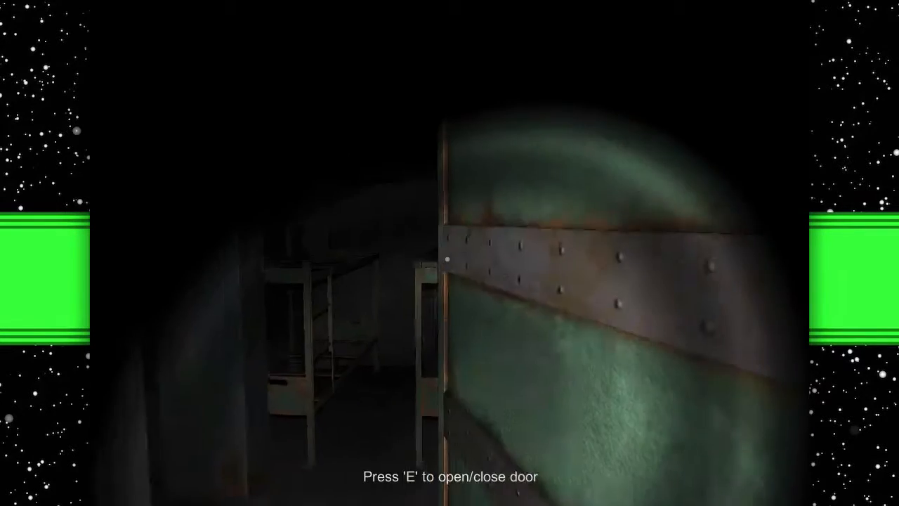
key("e")
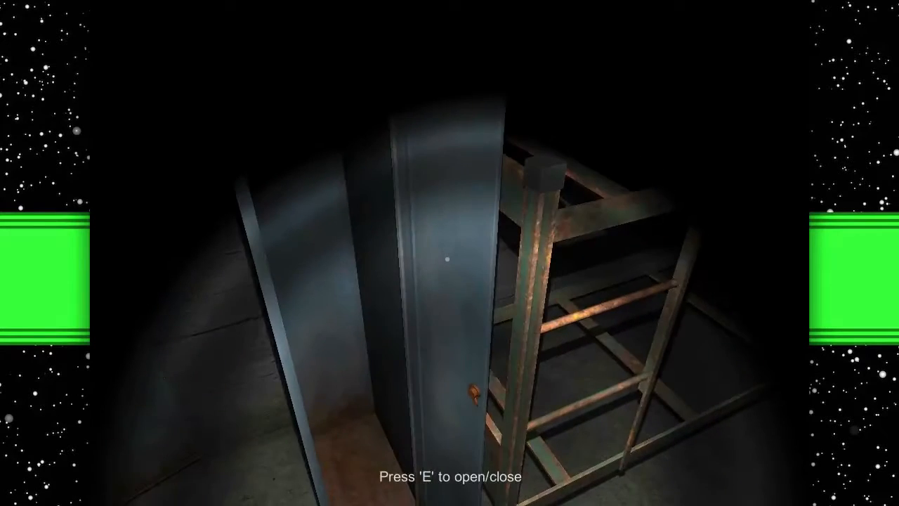
key("e")
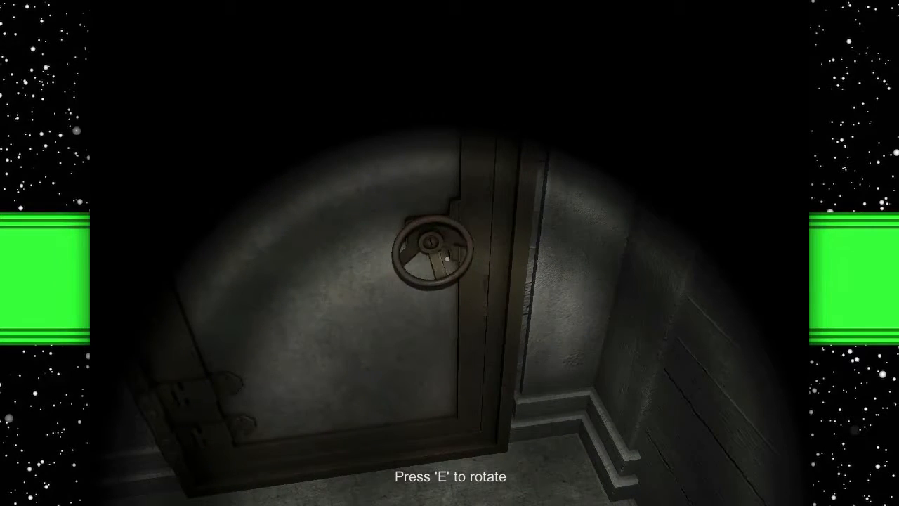
Rotate the handwheel on the heavy bunker door
key("e")
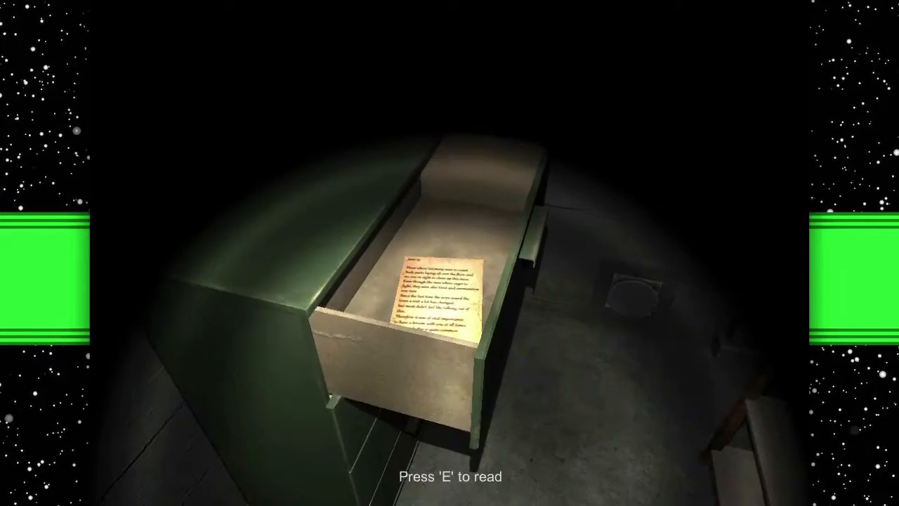
Read the diary note found inside the green cabinet's drawer
key("e")
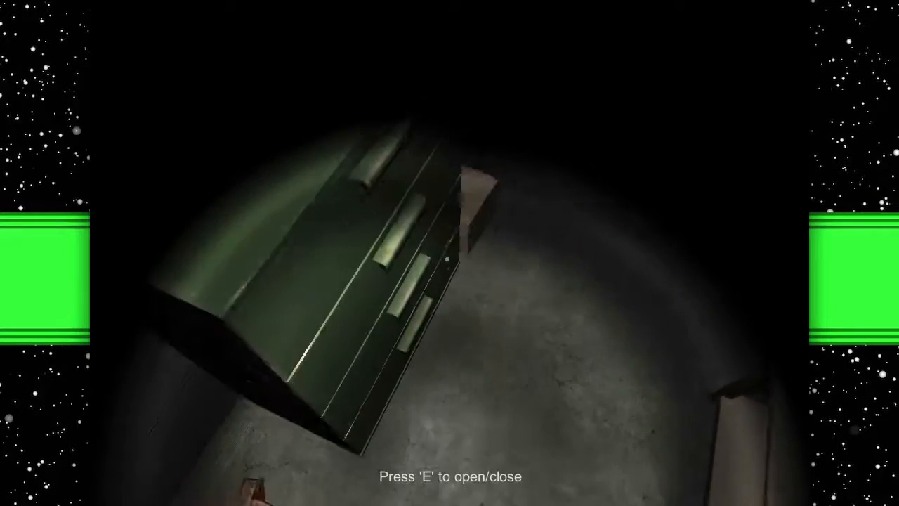
Open the green cabinet's lower drawers and find them empty
key("e")
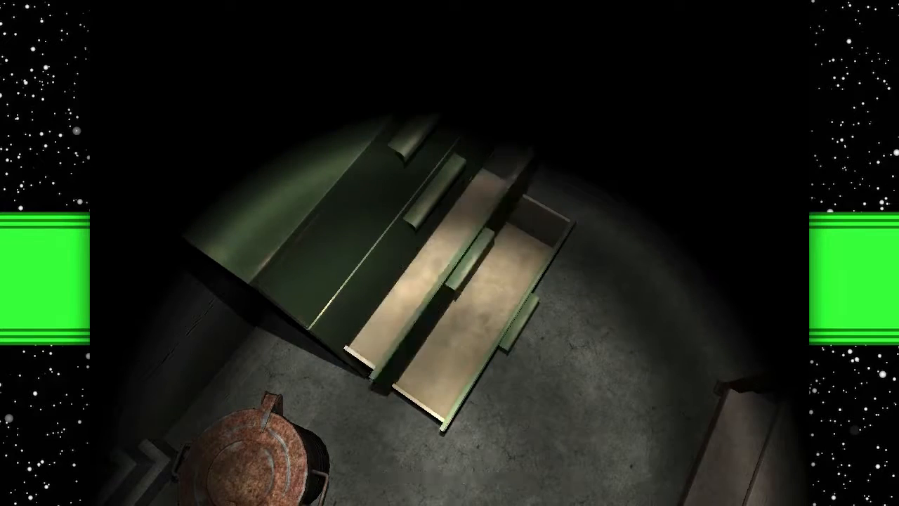